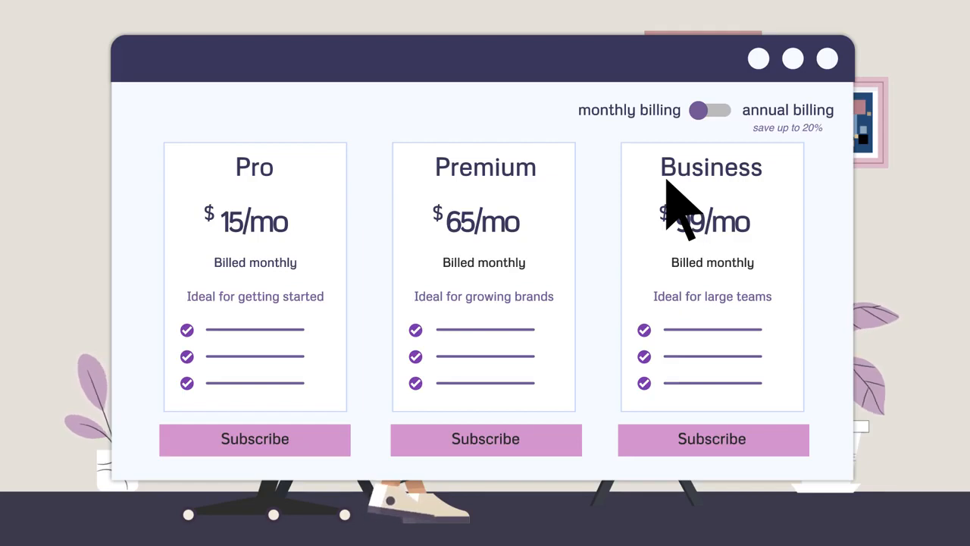
left_click(710, 110)
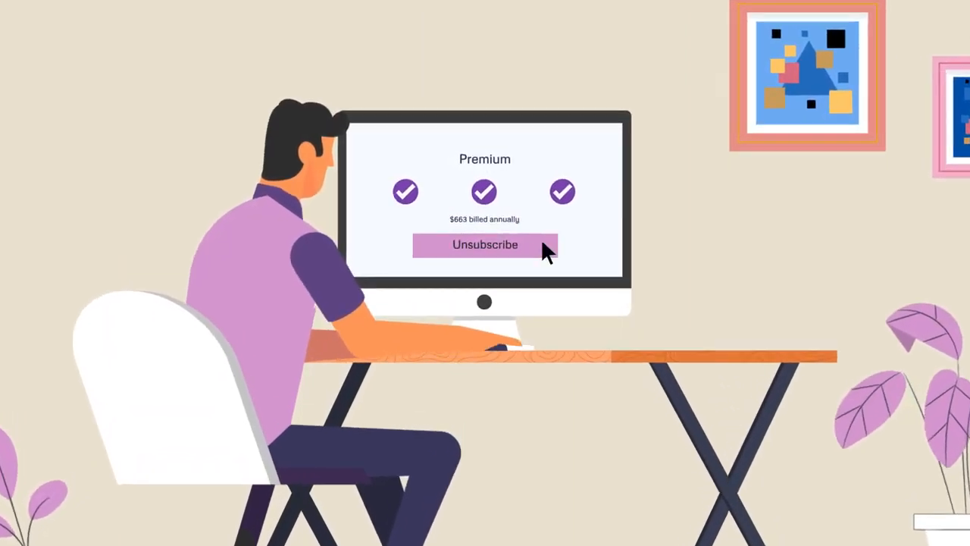
left_click(485, 245)
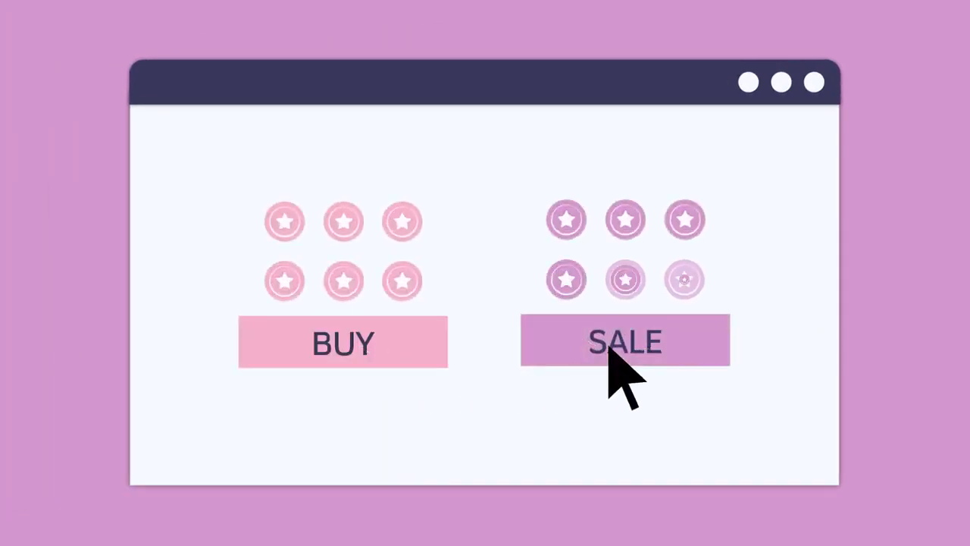
left_click(625, 341)
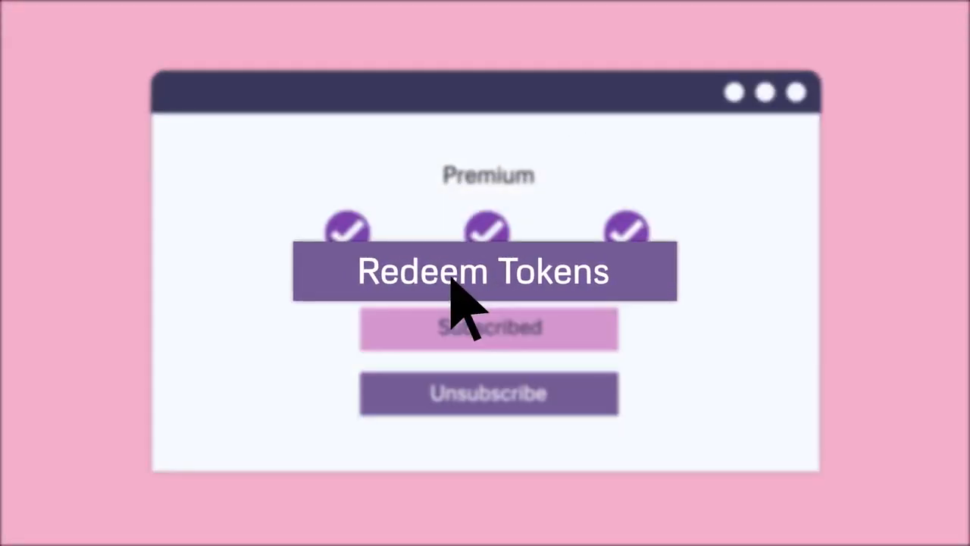
left_click(488, 272)
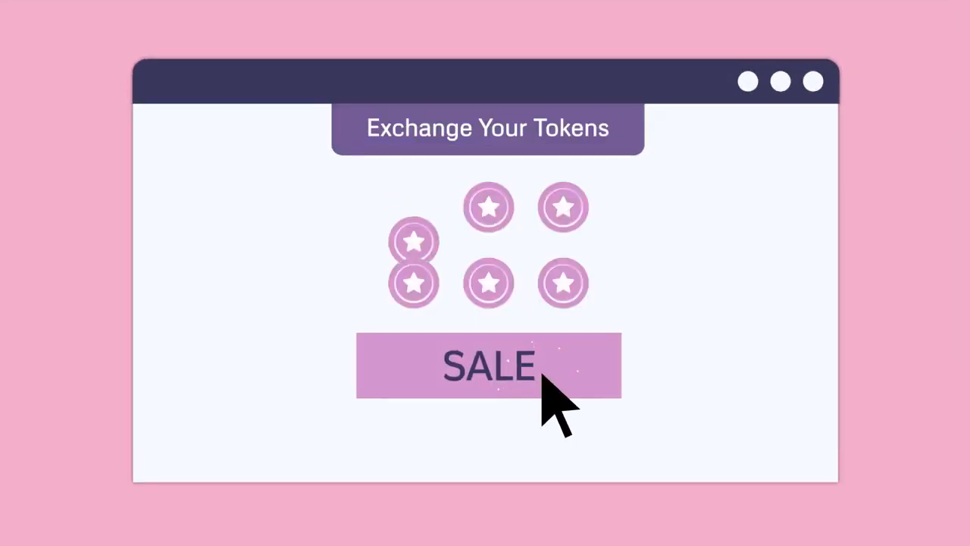